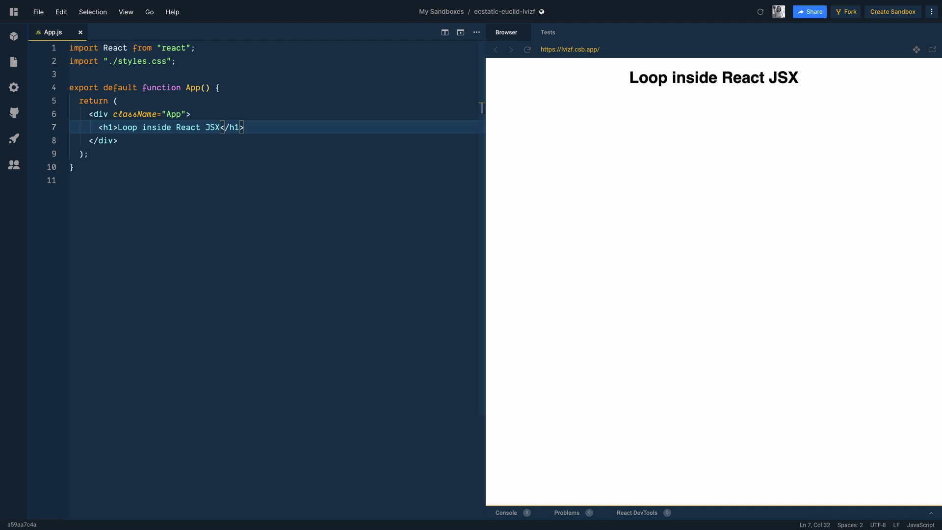
Add a const cars array of six car name strings below the imports in App.js
key("Enter")
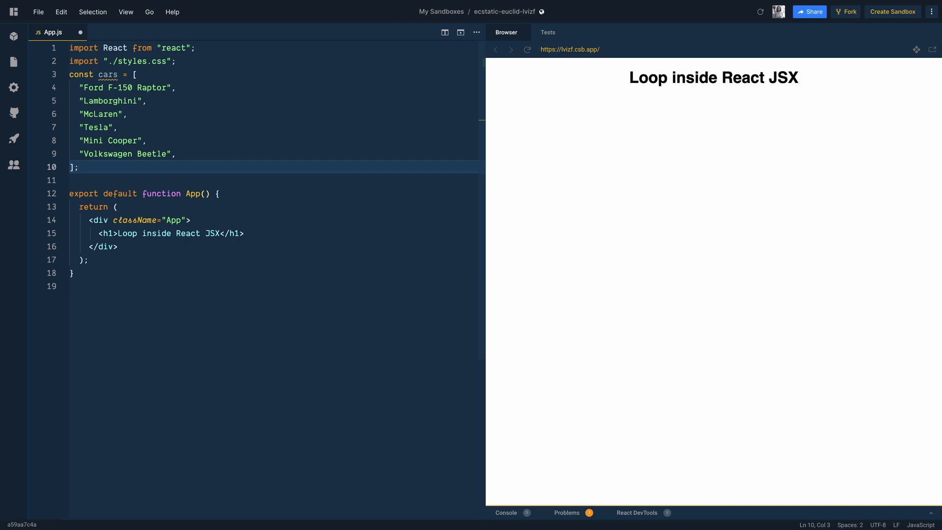
Below the h1, map over cars into divs keyed by {key}
left_click(118, 207)
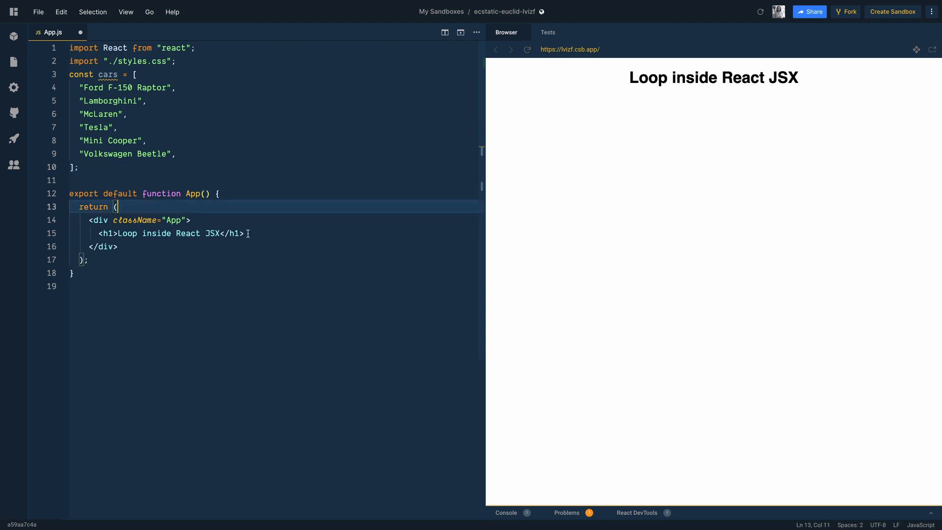
key("Enter")
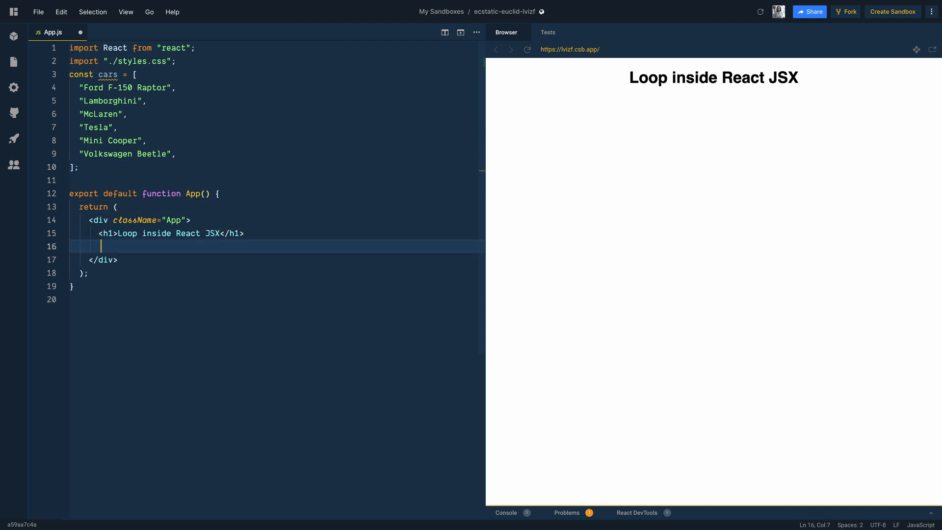
type("{cars}")
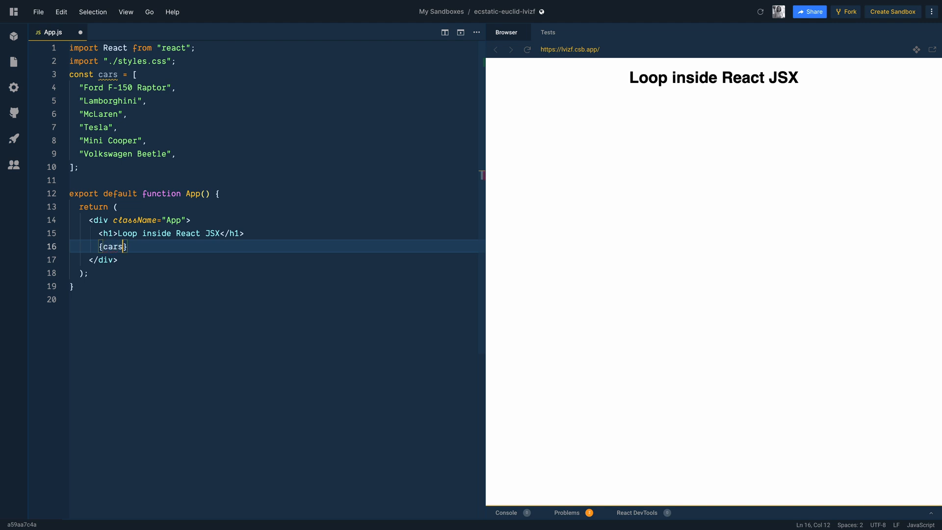
type(".map((car, key) => {")
type("return")
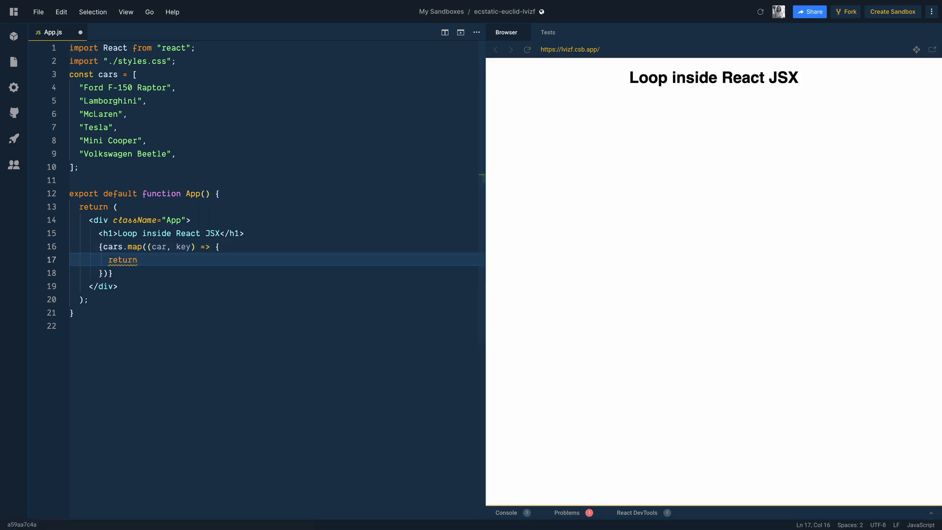
type("<div></div>")
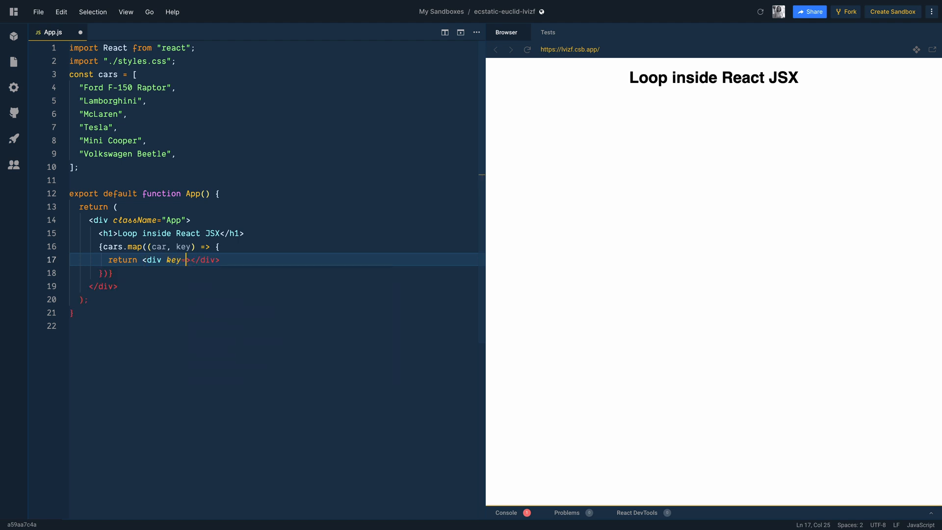
type("{key}>")
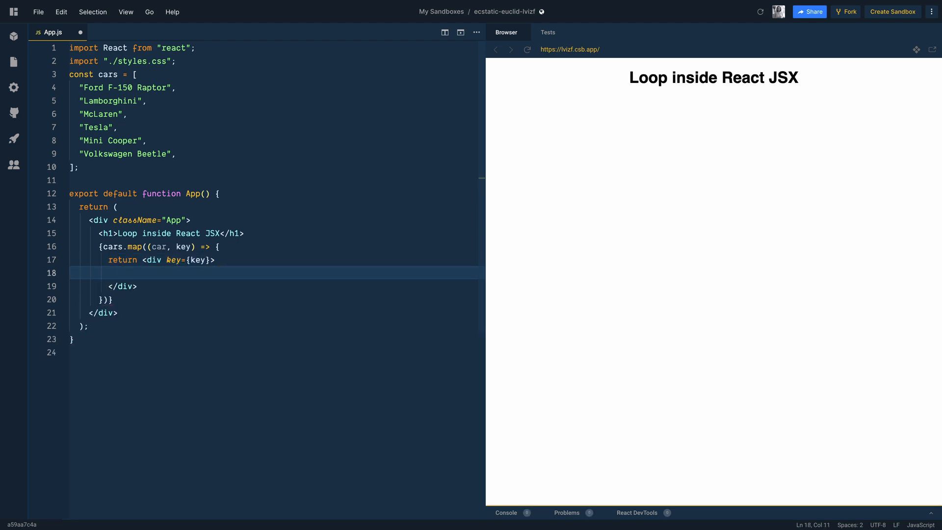
Render a <Car name={car} /> inside each mapped div
type("<Car>")
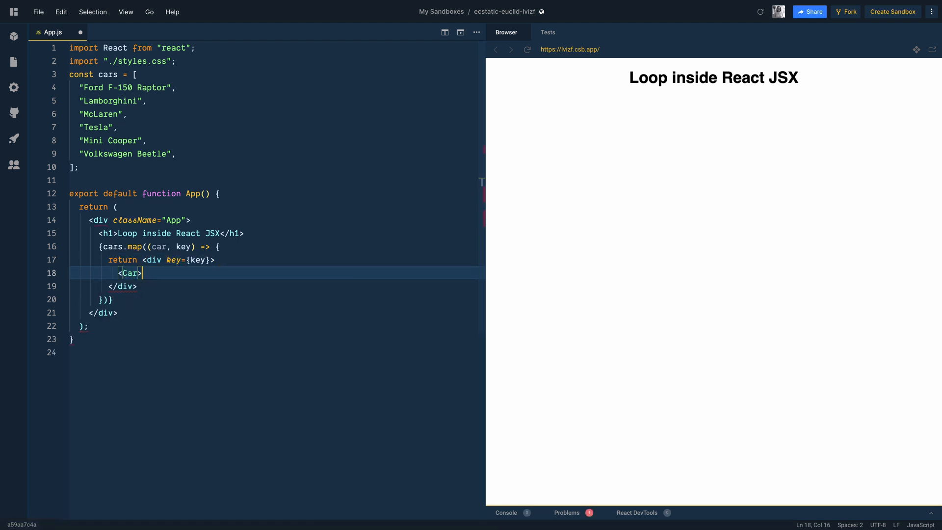
type("name={")
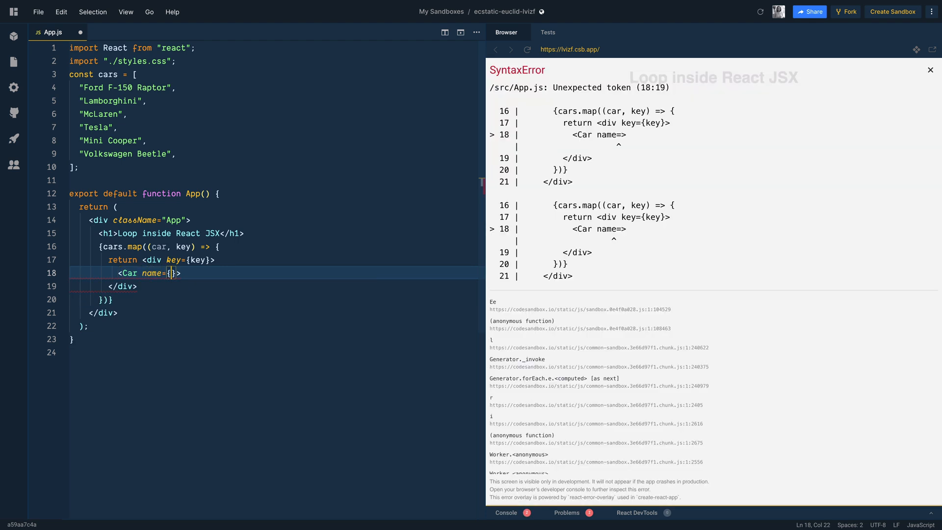
type("car")
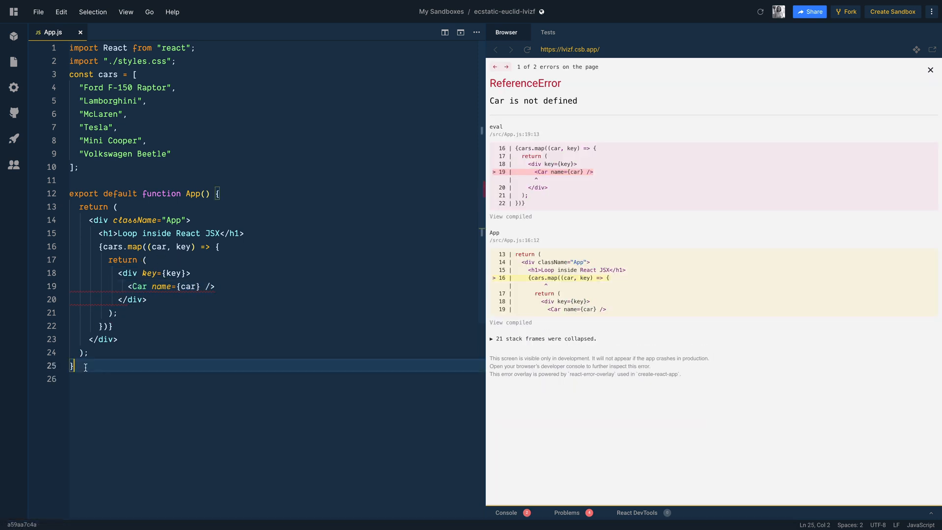
Define const Car = ({name}) => returning the name inside a div
type("const Car =")
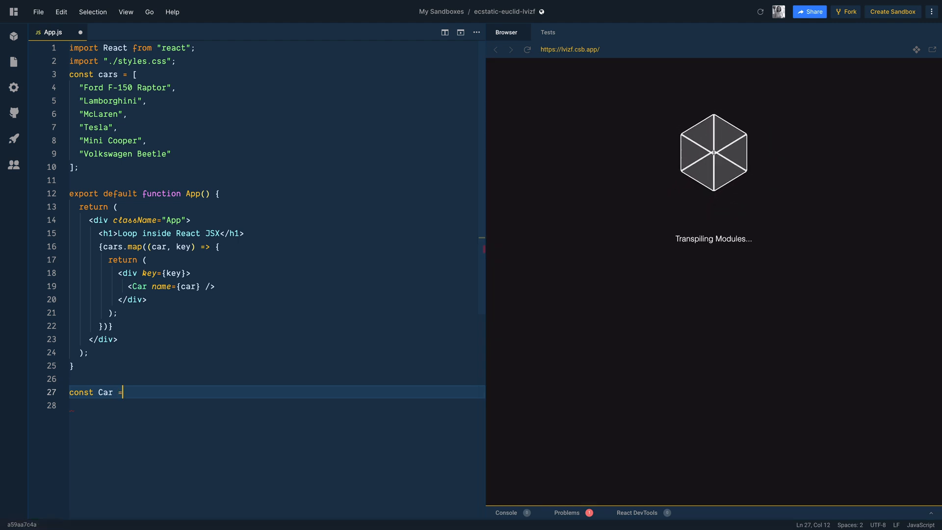
type("()")
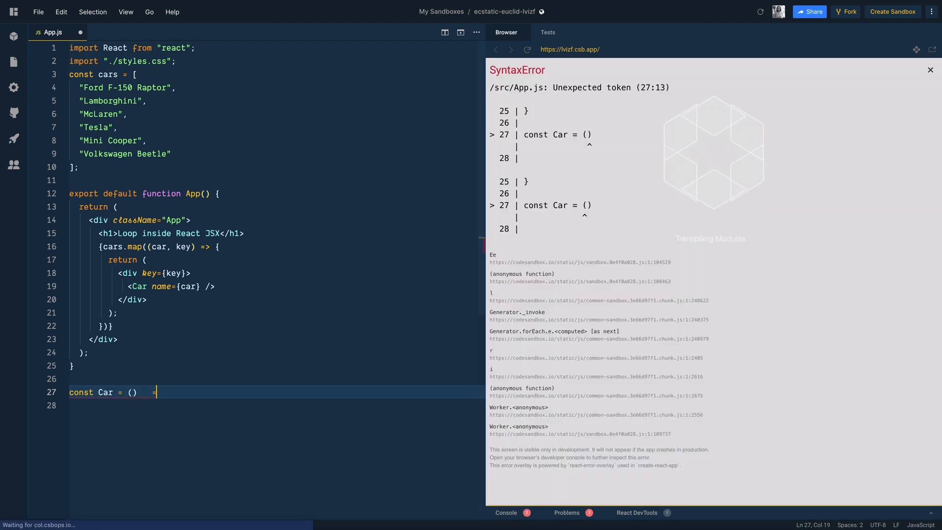
type("=> {")
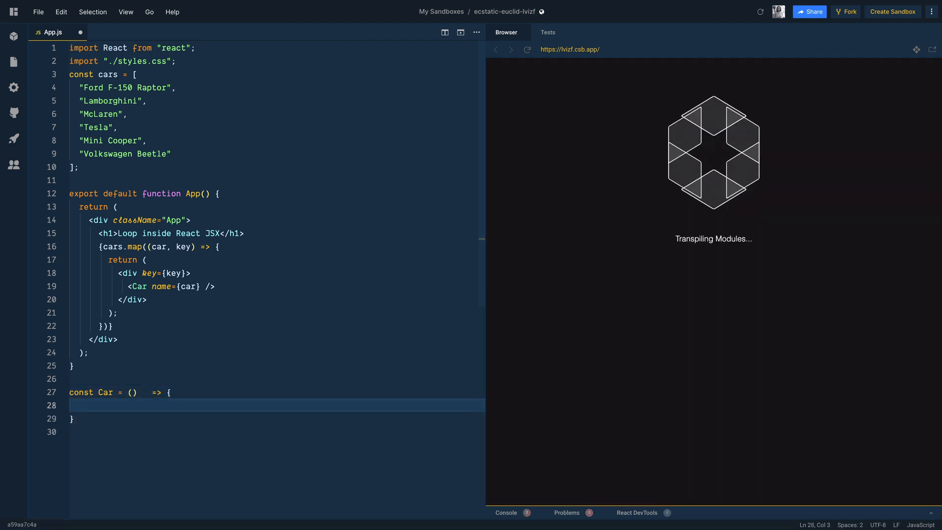
type("return <div>")
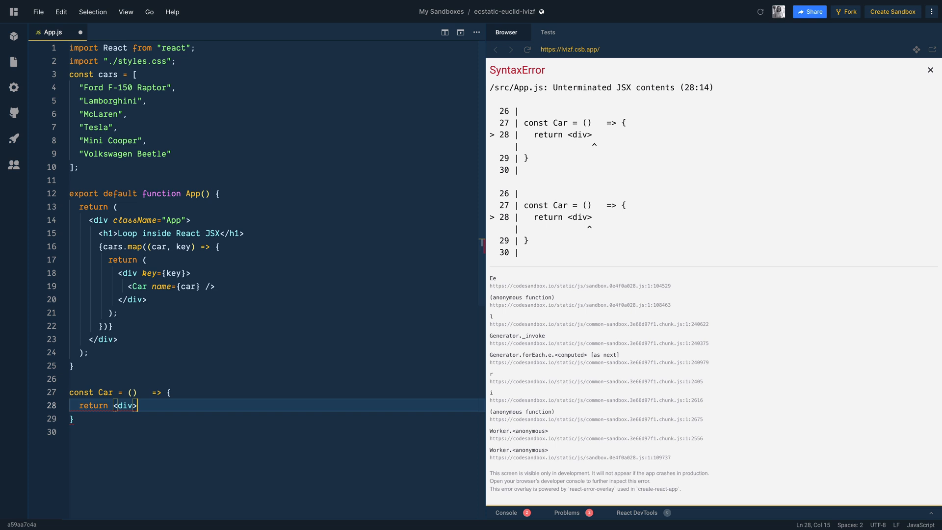
type("</")
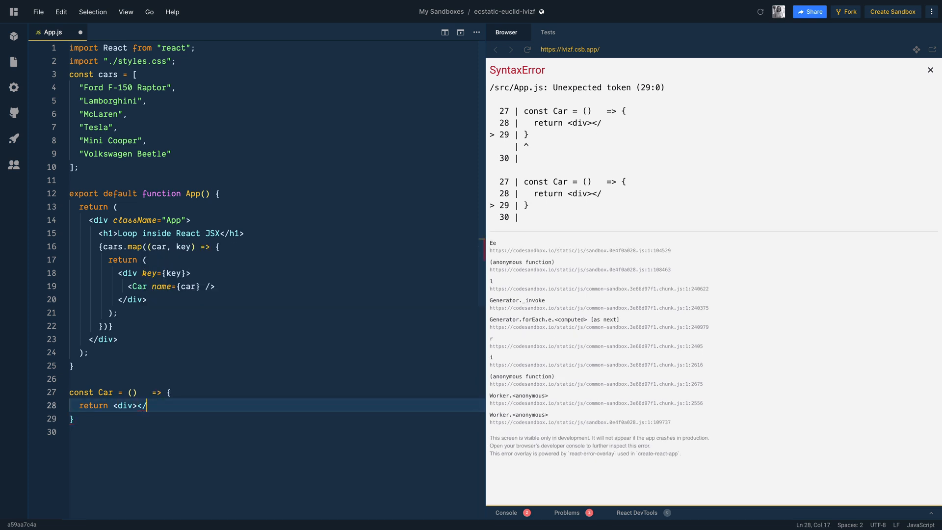
type("div>")
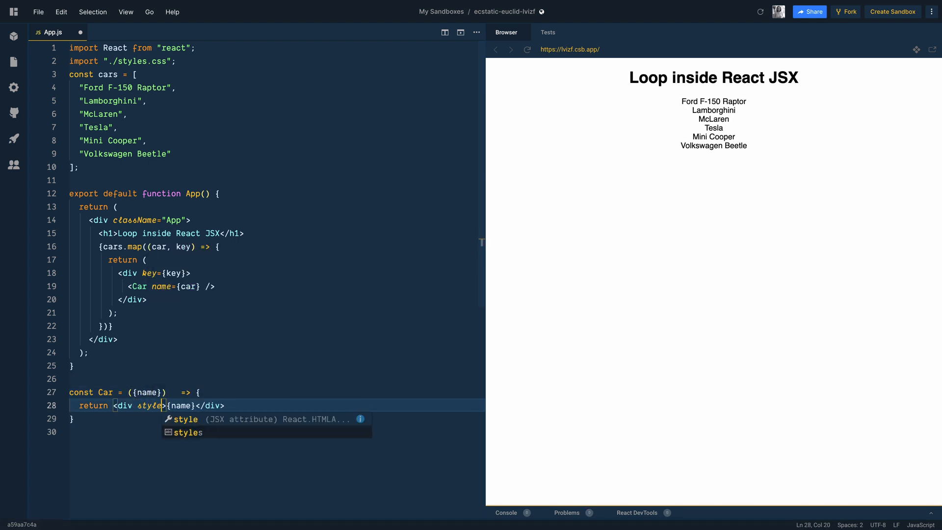
Begin a style={{border ...}} object on the Car div
type("={{bord")
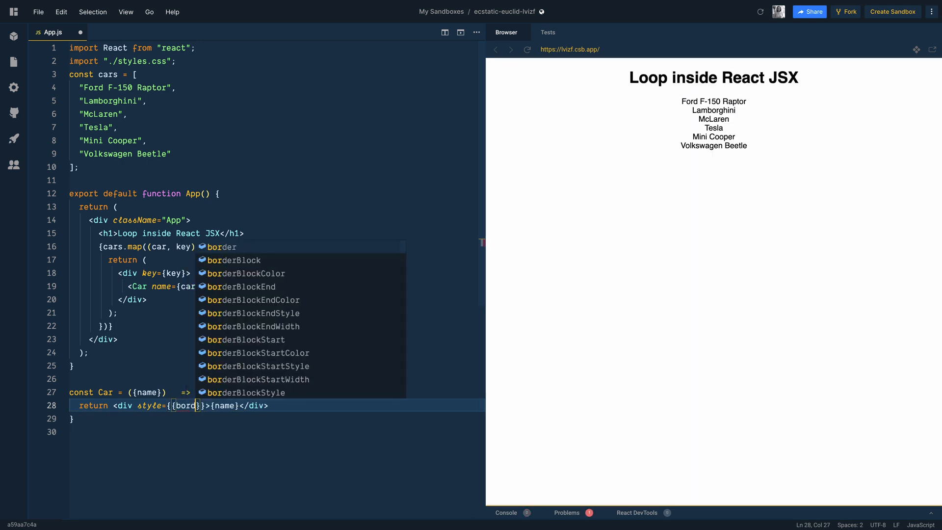